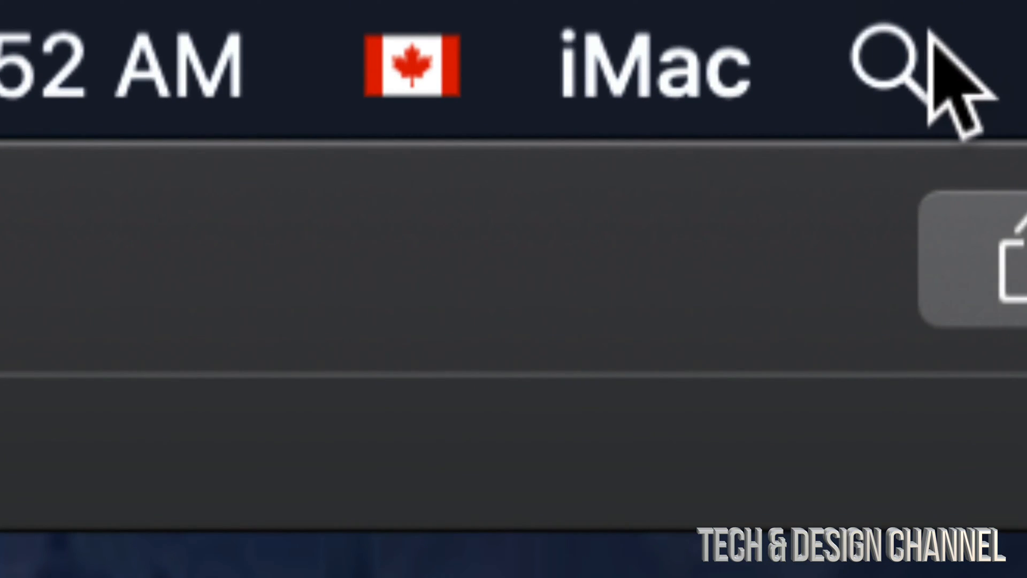
Step: Launch System Preferences from a Spotlight search for "system"
left_click(892, 62)
type("system")
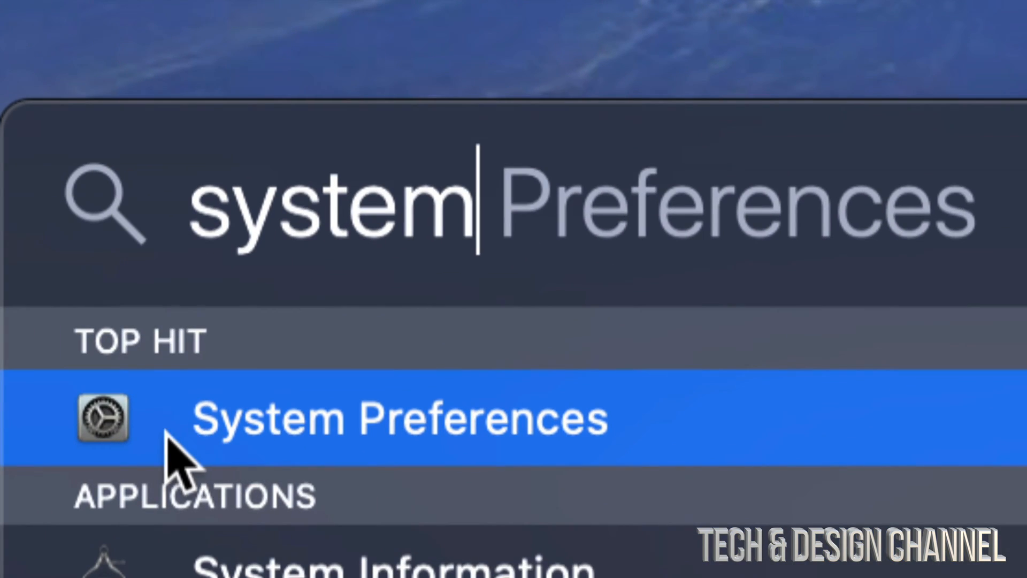
left_click(399, 418)
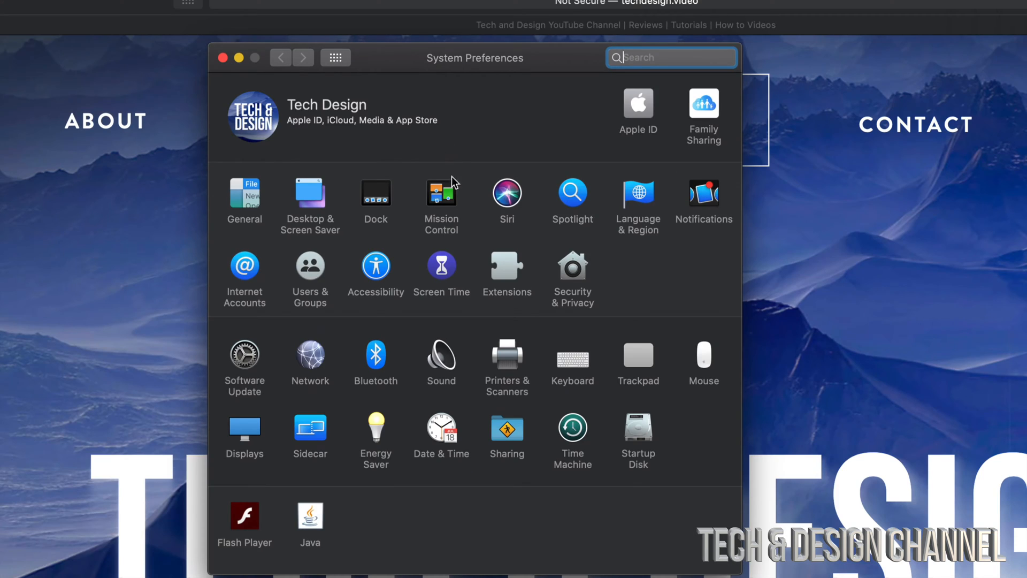
mouse_move(567, 289)
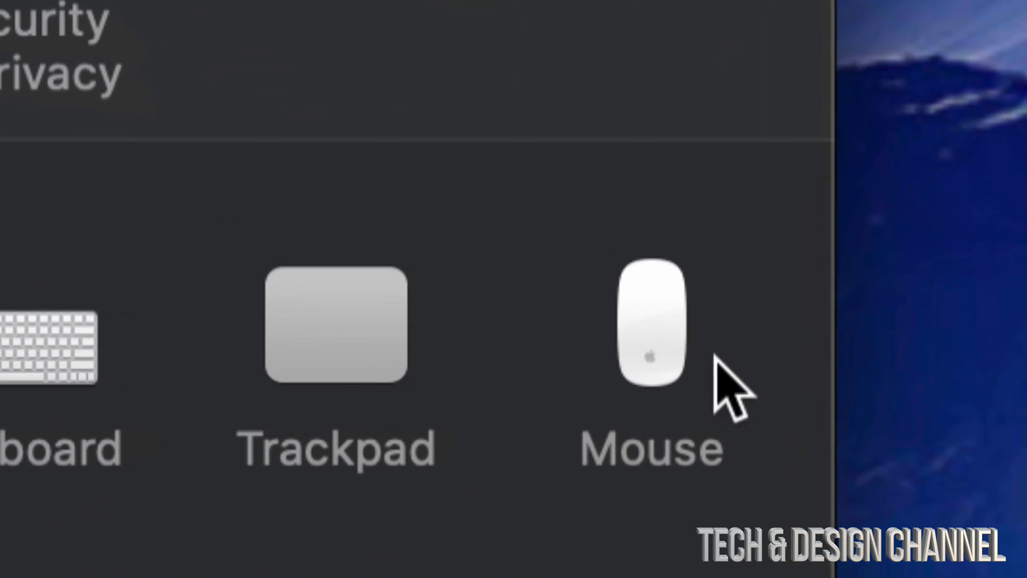
mouse_move(655, 367)
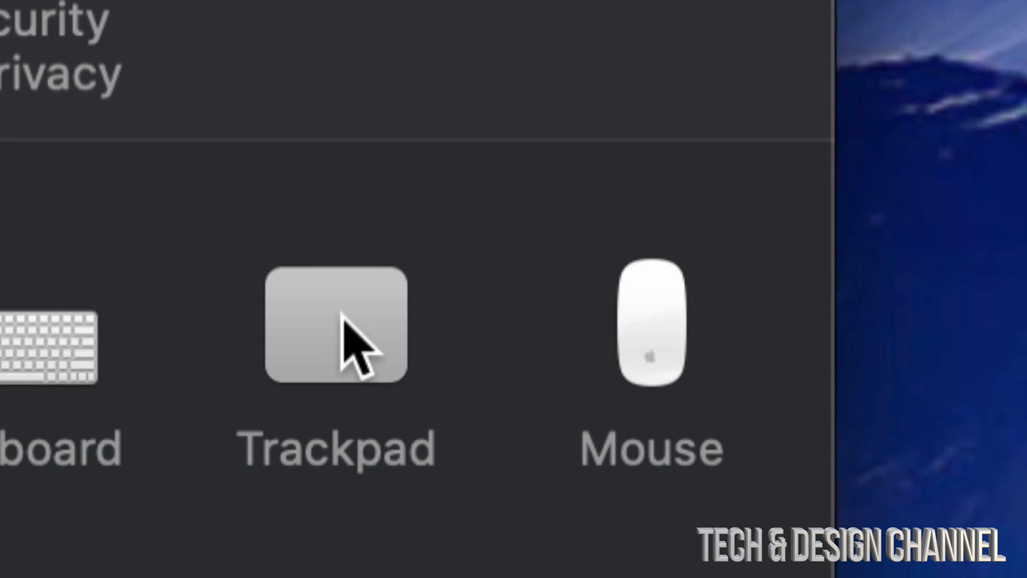
mouse_move(373, 327)
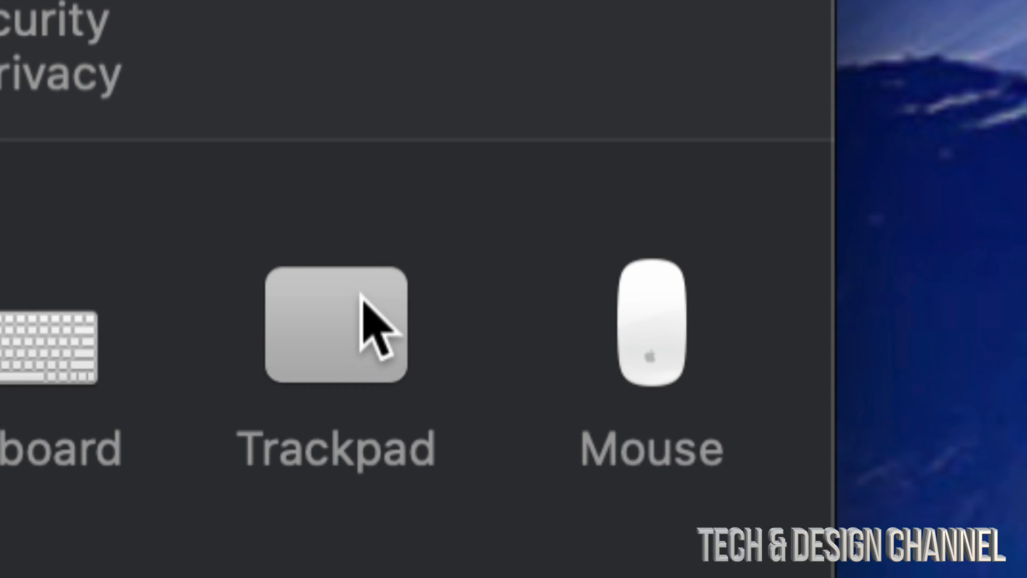
Step: Open the Trackpad pane showing the Point & Click settings
left_click(335, 325)
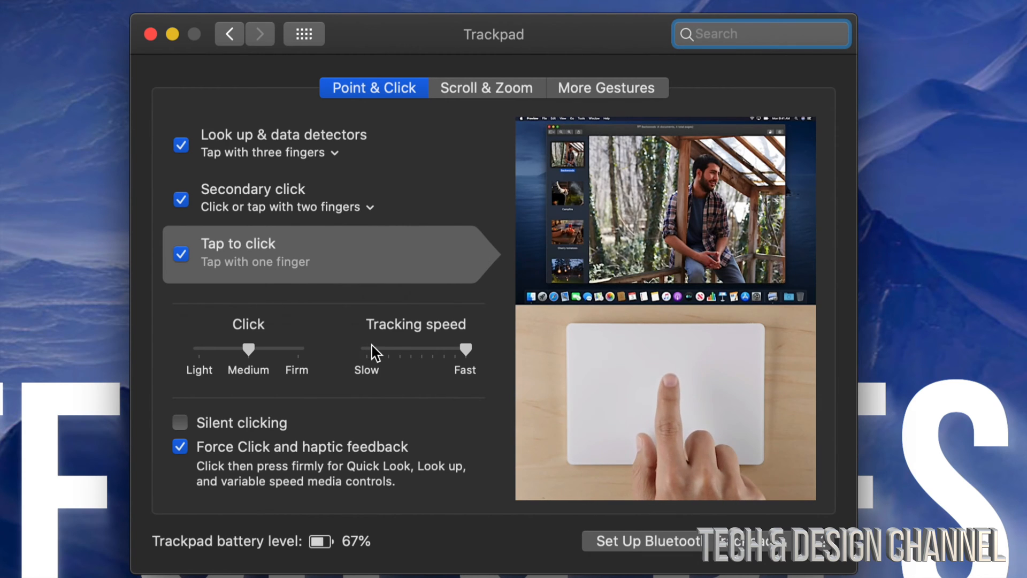
mouse_move(416, 349)
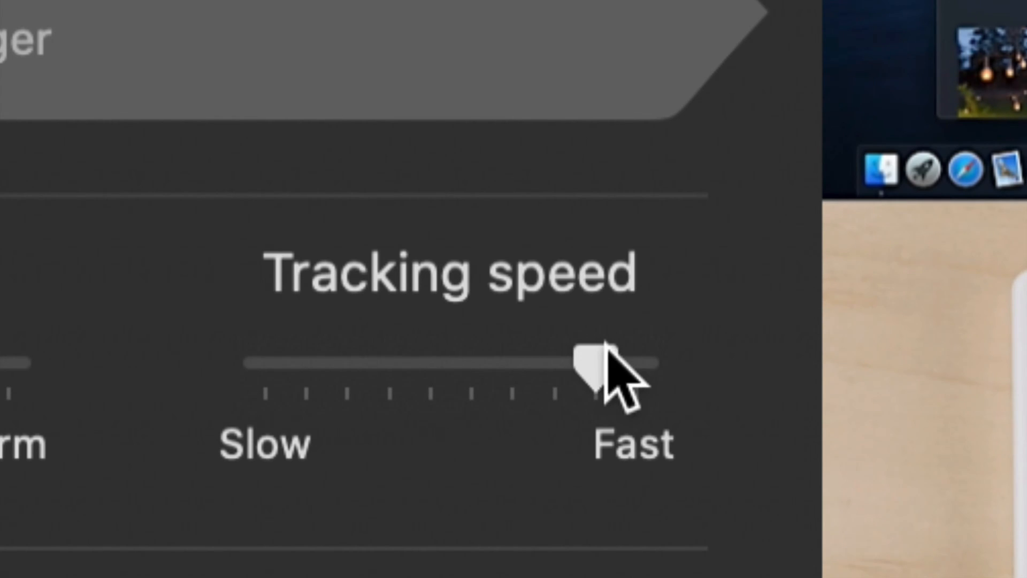
mouse_move(734, 333)
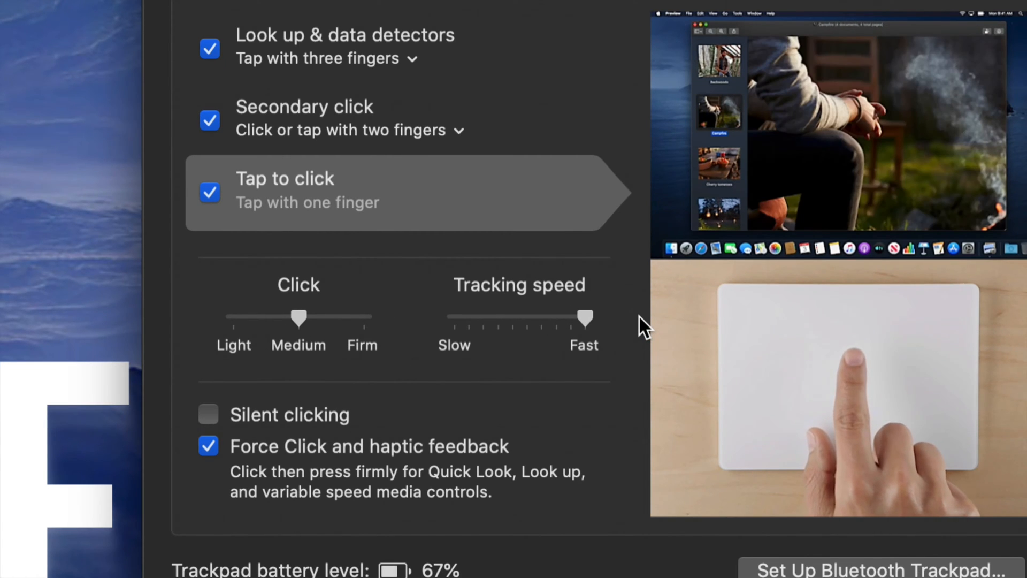
mouse_move(512, 313)
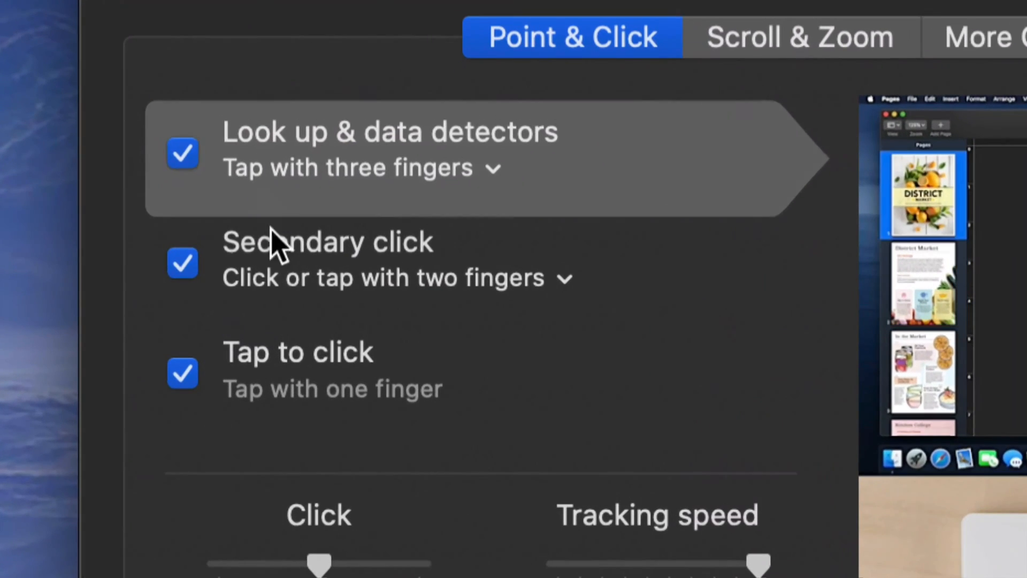
mouse_move(516, 275)
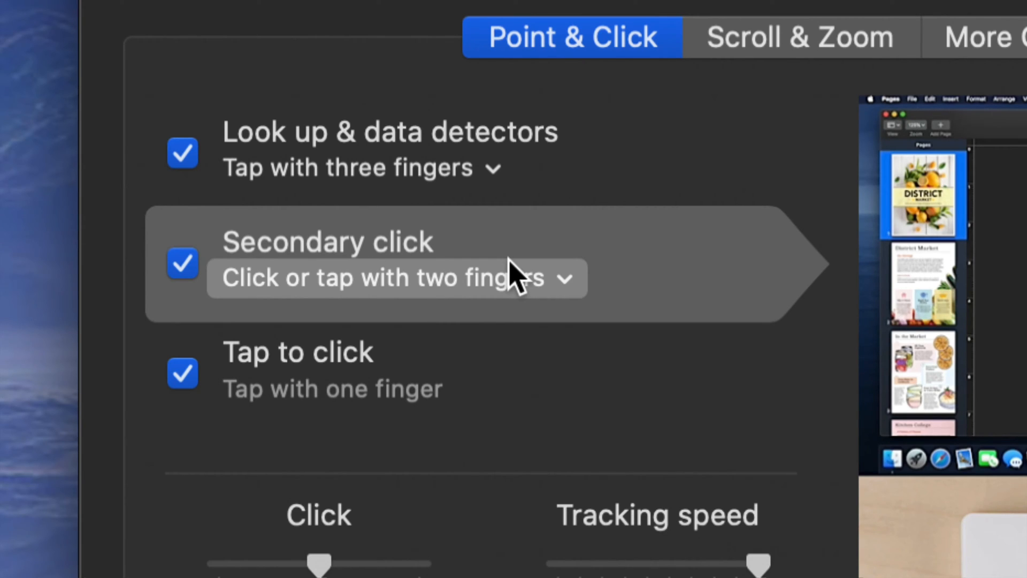
mouse_move(449, 265)
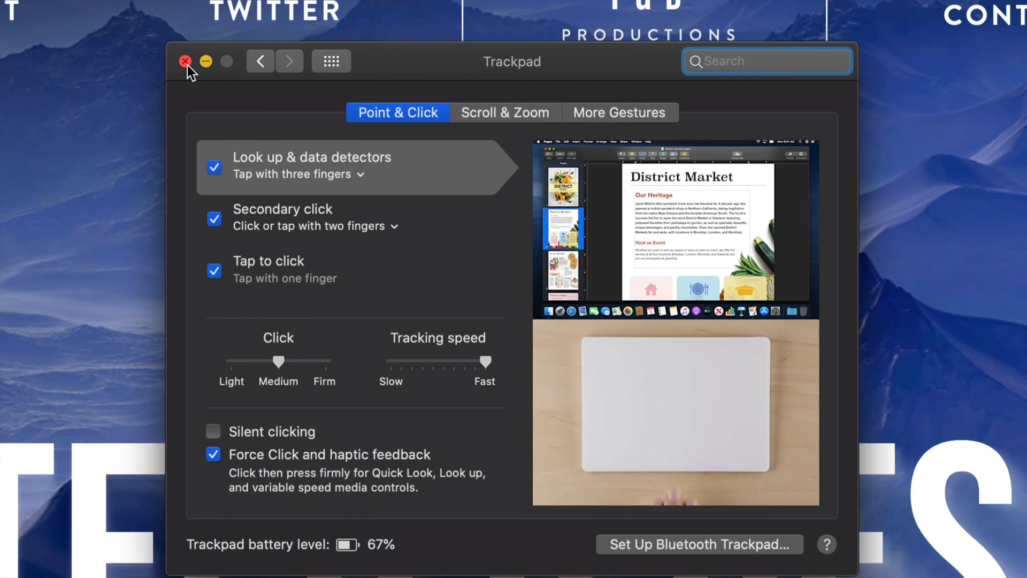
Step: Close the Trackpad preferences window, leaving the Tech & Design page in Safari
left_click(186, 61)
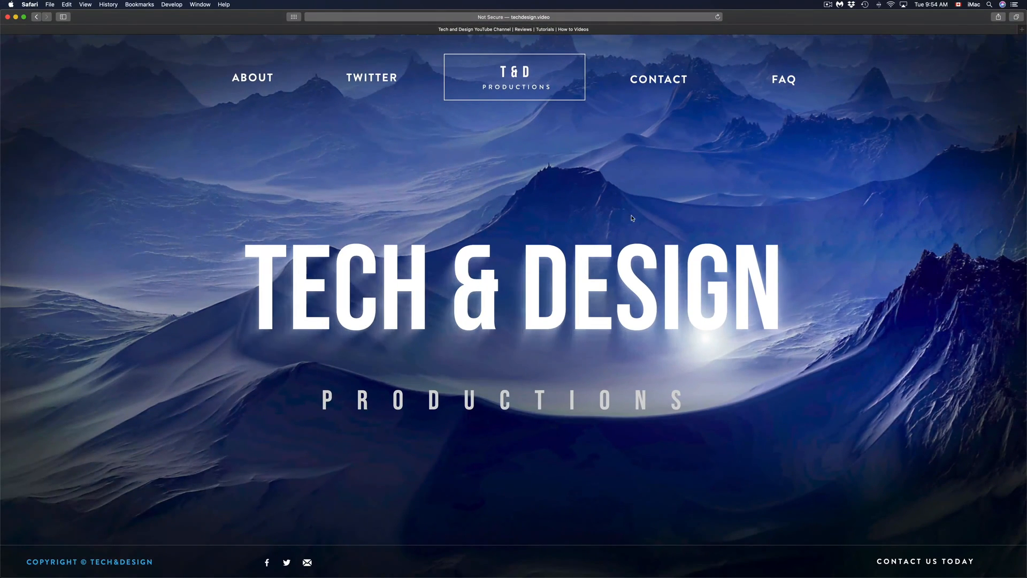
mouse_move(538, 176)
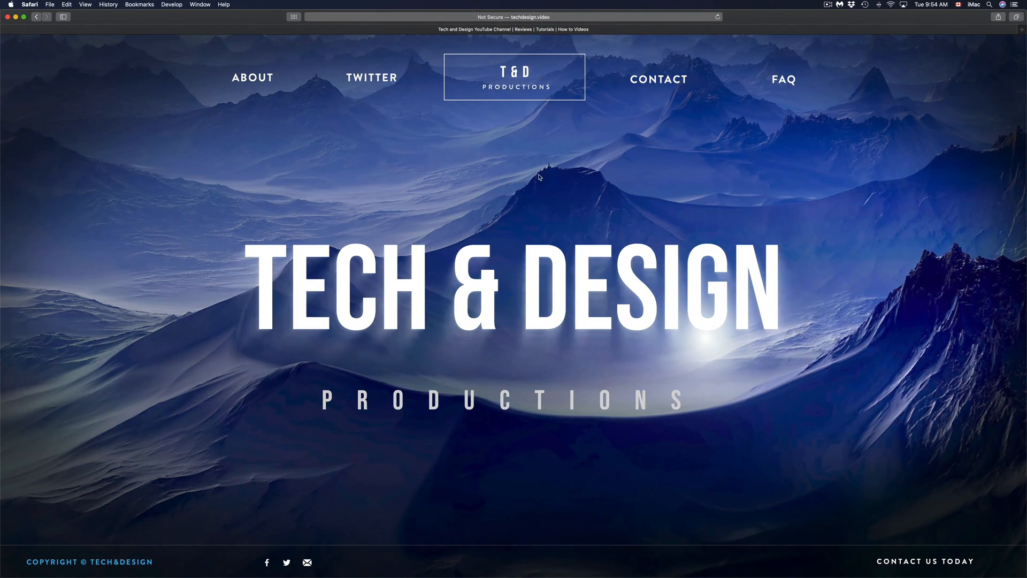
mouse_move(544, 222)
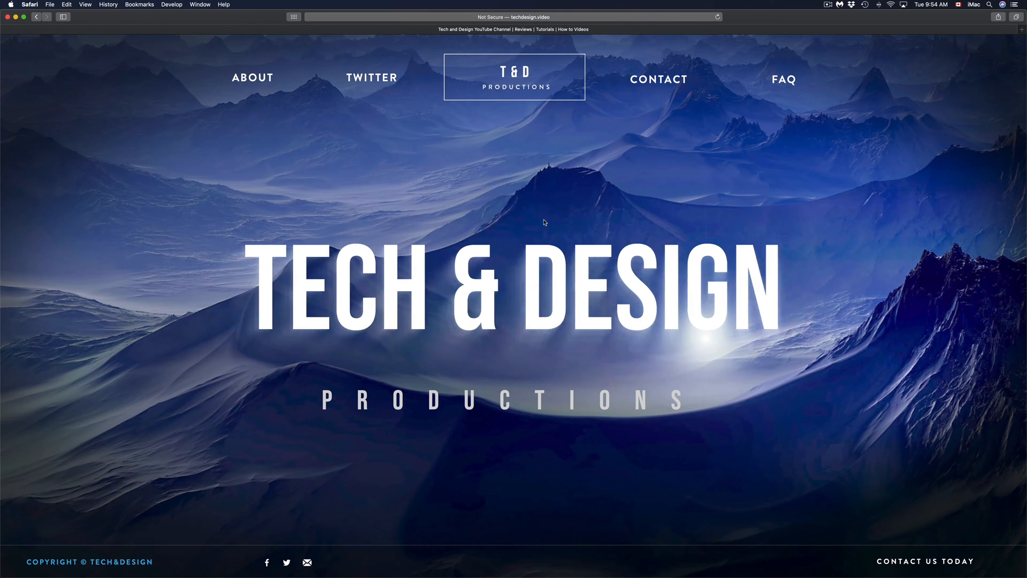
mouse_move(465, 261)
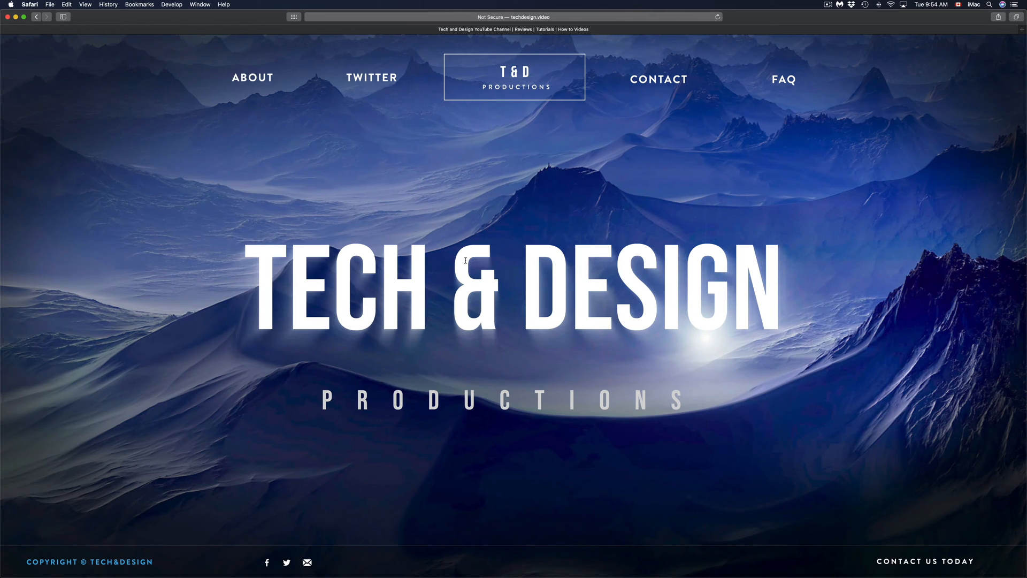
mouse_move(671, 190)
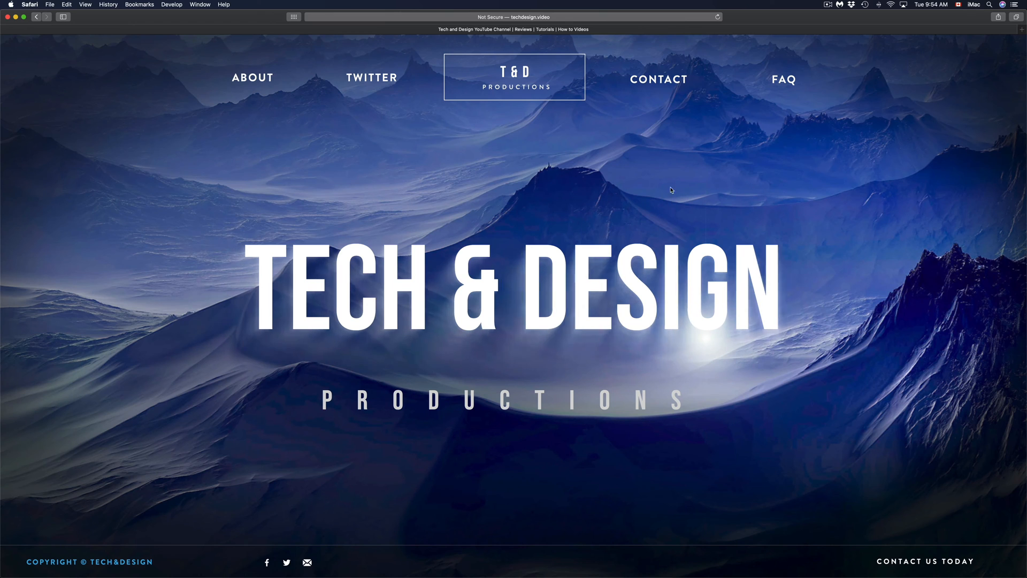
mouse_move(734, 182)
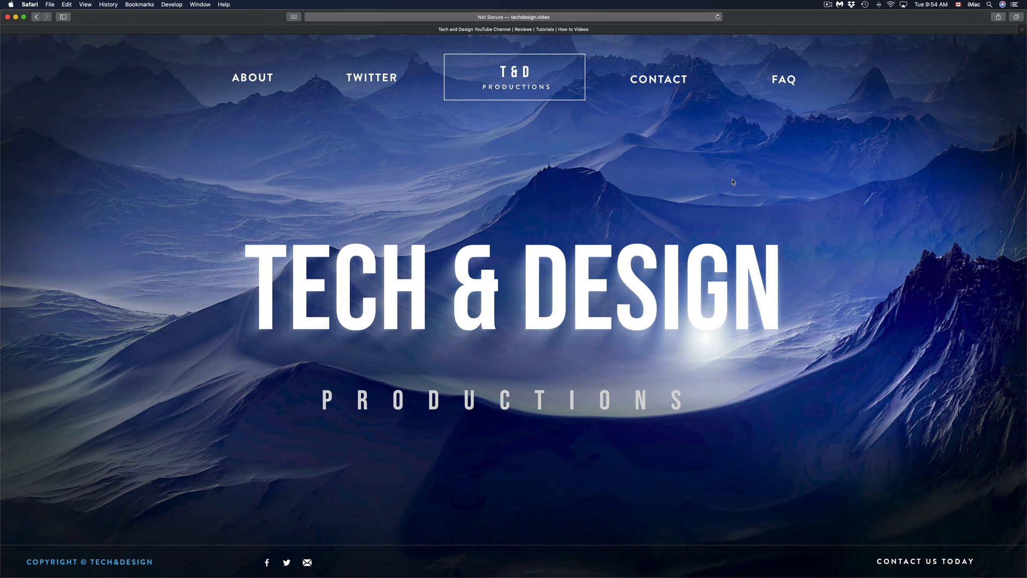